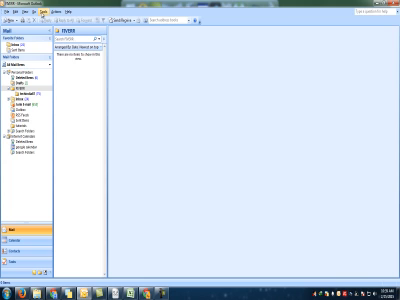
pyautogui.click(47, 17)
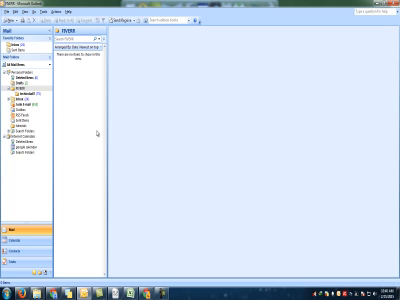
pyautogui.moveTo(95, 140)
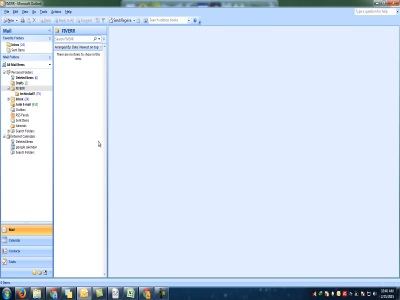